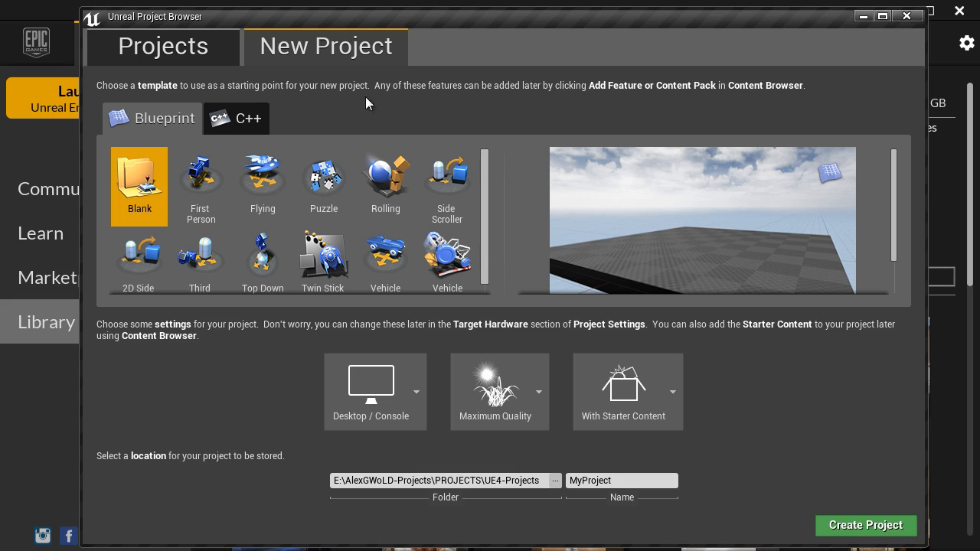
Choose the First Person Blueprint template for the new project
click(201, 178)
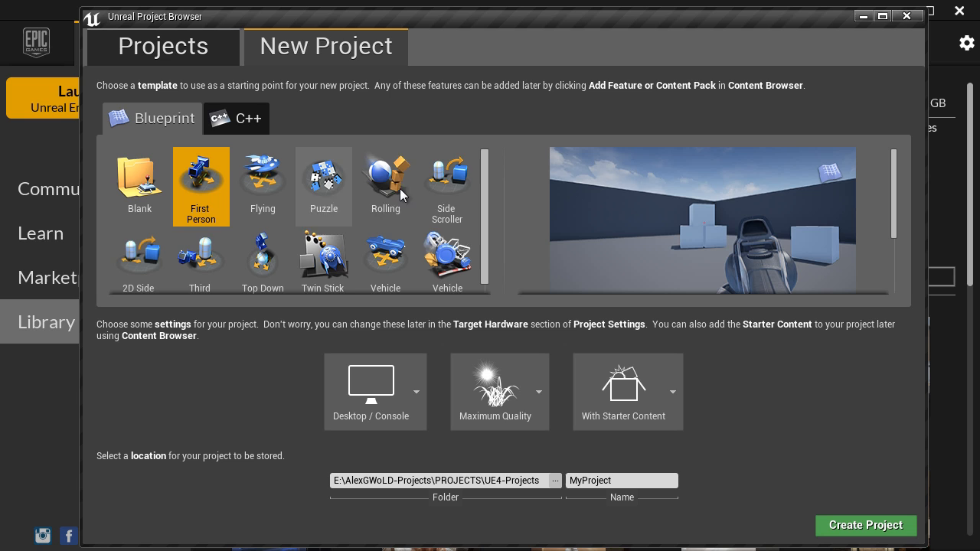
click(865, 525)
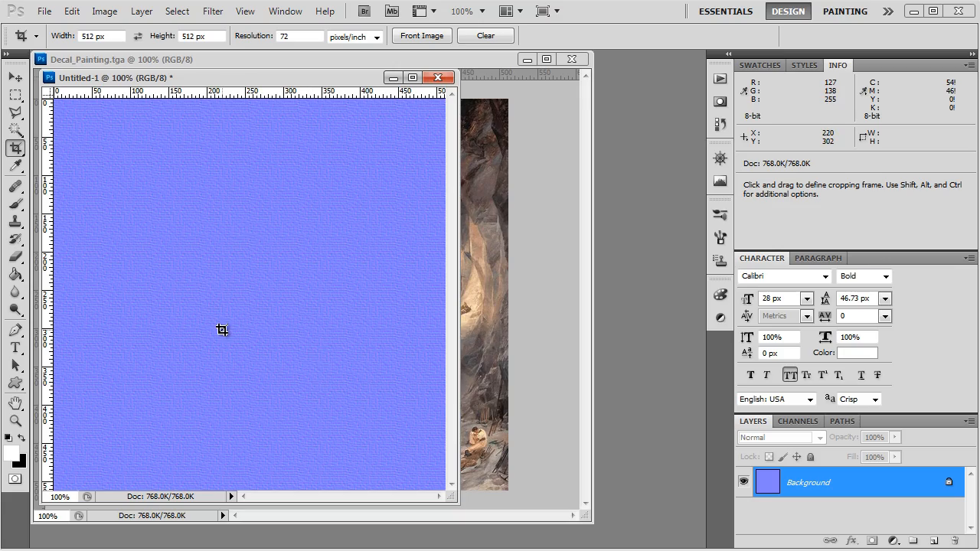
Switch to the flat blue 512×512 Untitled-1 texture beside Decal_Painting.tga
click(43, 11)
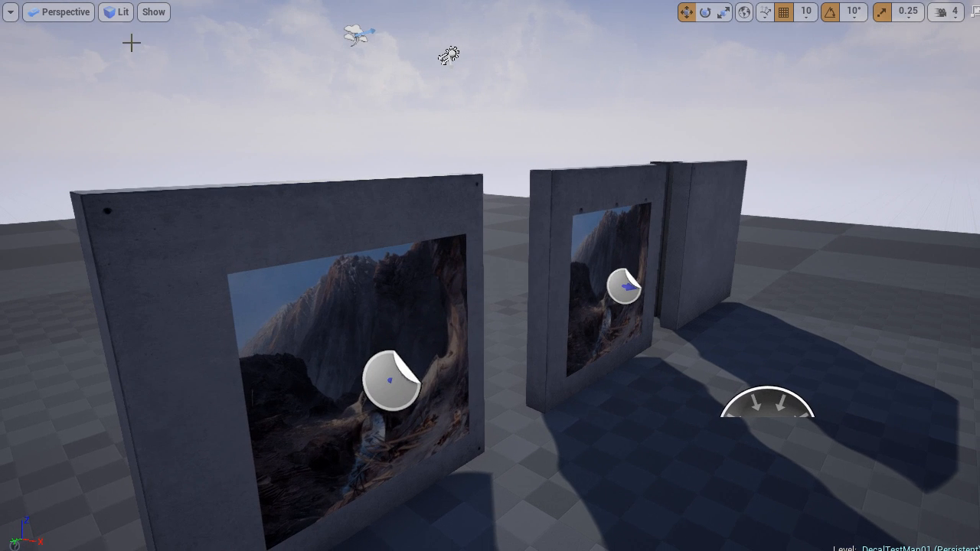
View the wall decals in the level, then add an alpha channel to the poster image
click(122, 13)
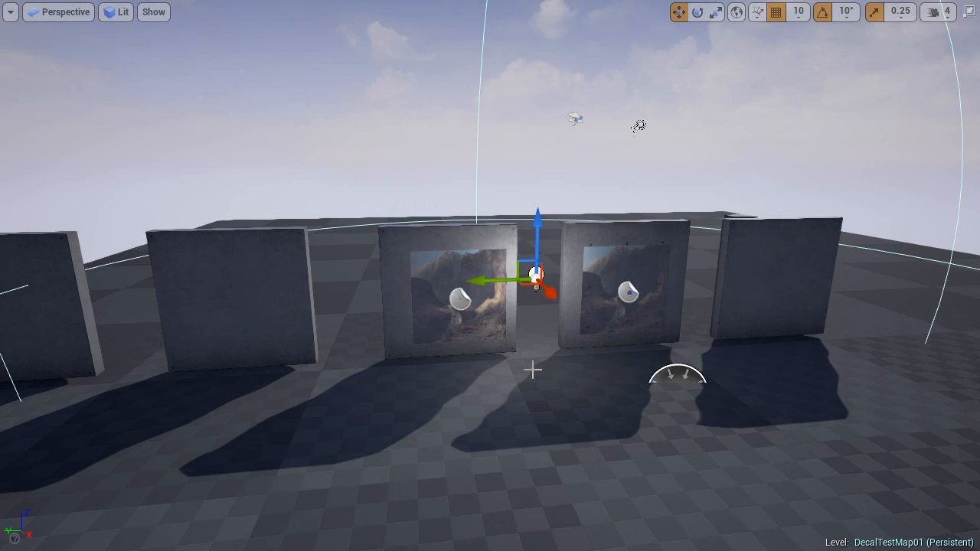
click(698, 12)
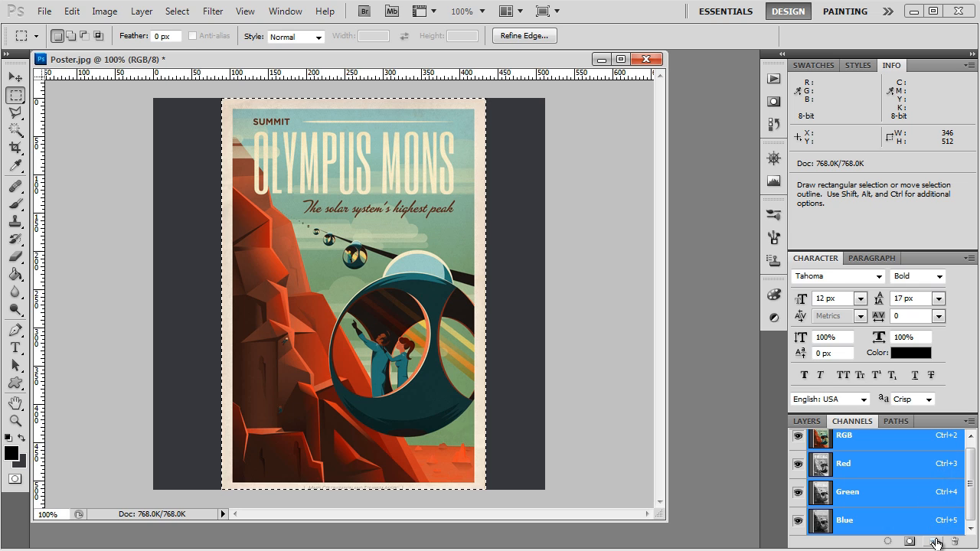
click(934, 542)
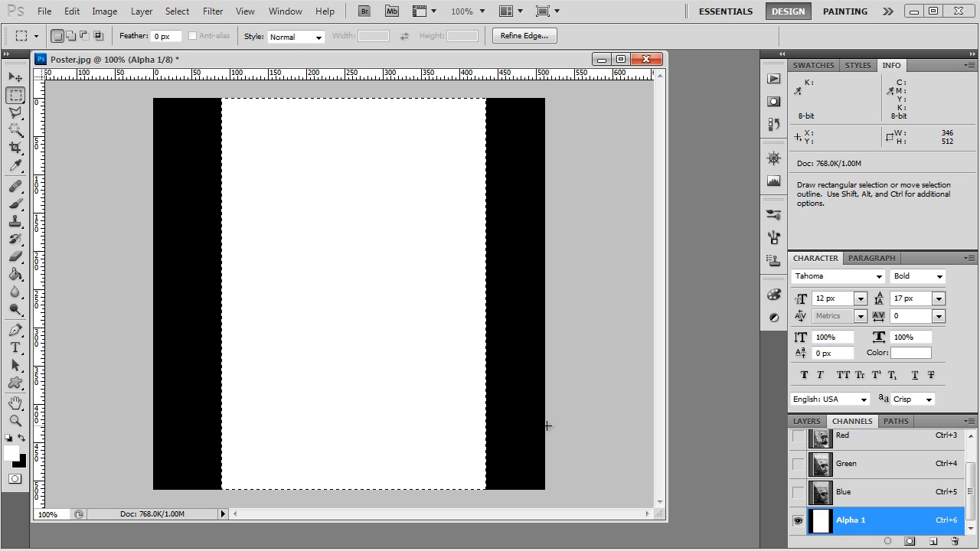